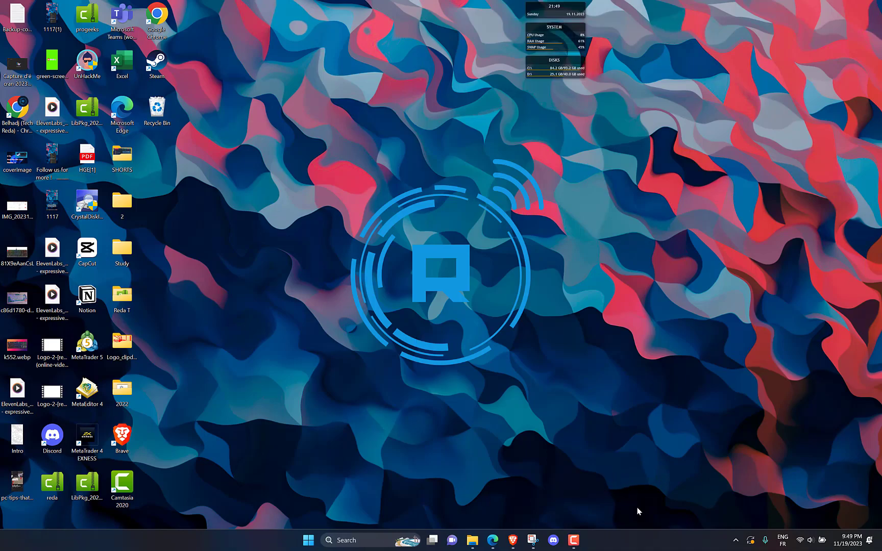
mouse_move(644, 506)
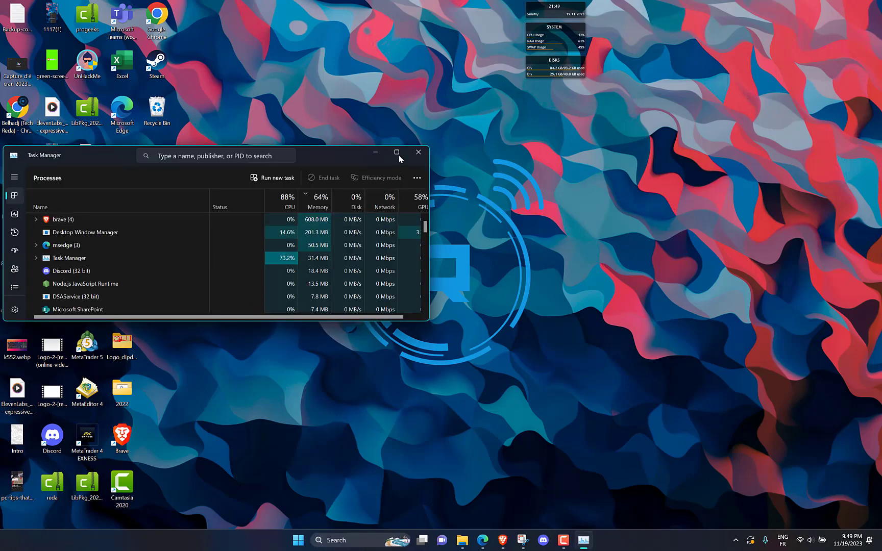
Maximize the Task Manager window so the Processes list fills the screen
click(397, 153)
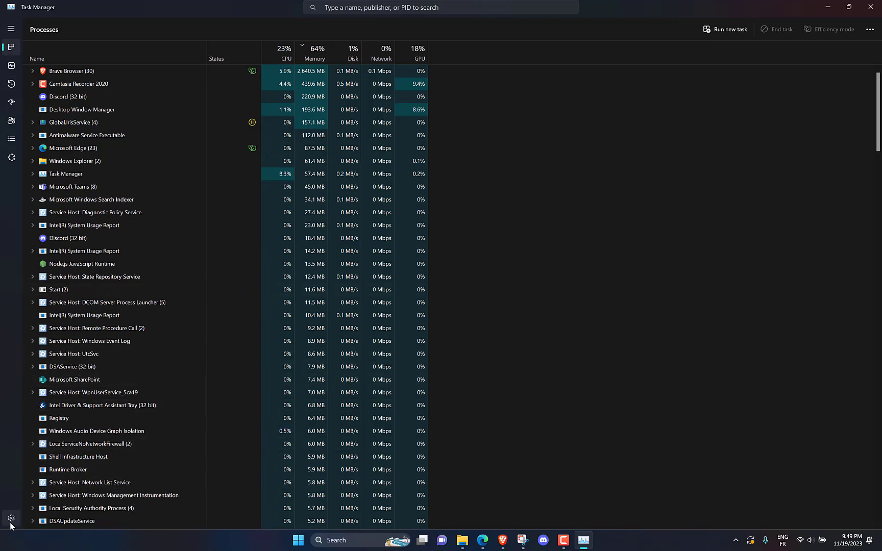
Open the Task Manager Settings page to check Always on top
click(11, 519)
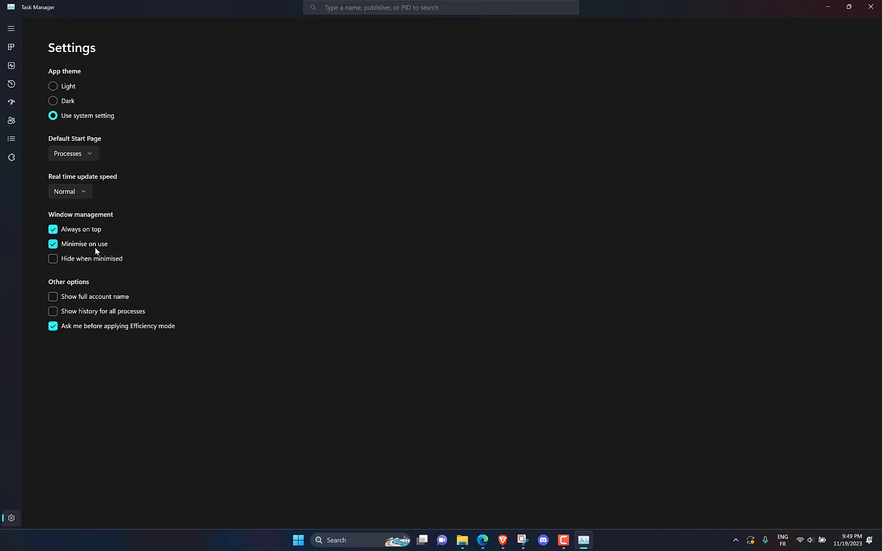
mouse_move(61, 472)
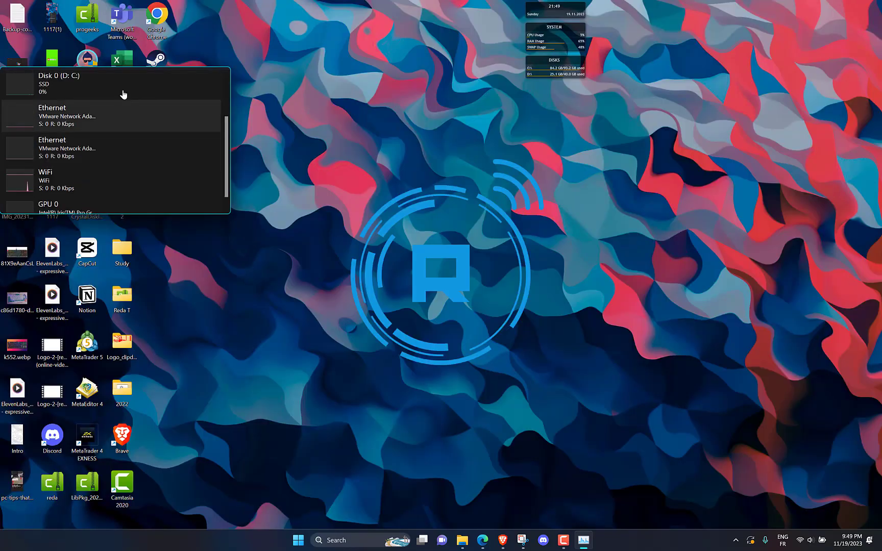
Choose Hide graphs from the Performance summary view's context menu
right_click(59, 84)
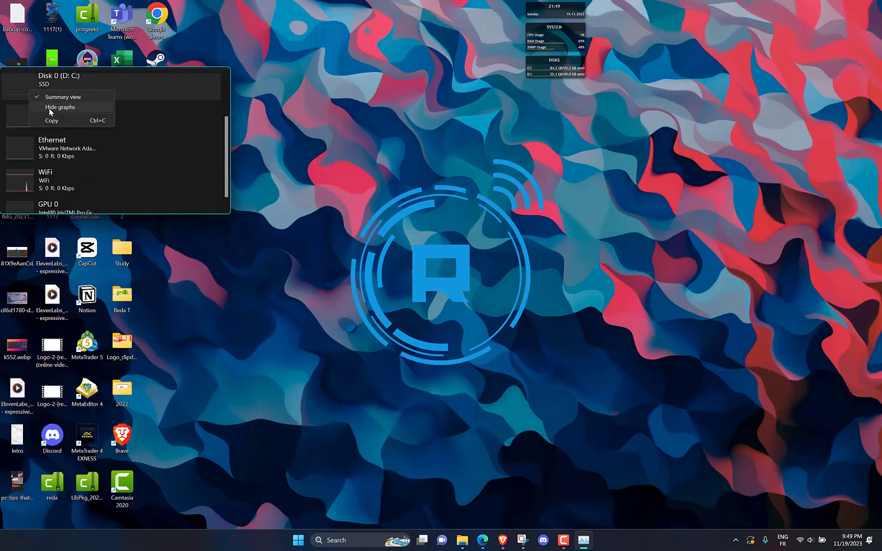
click(60, 106)
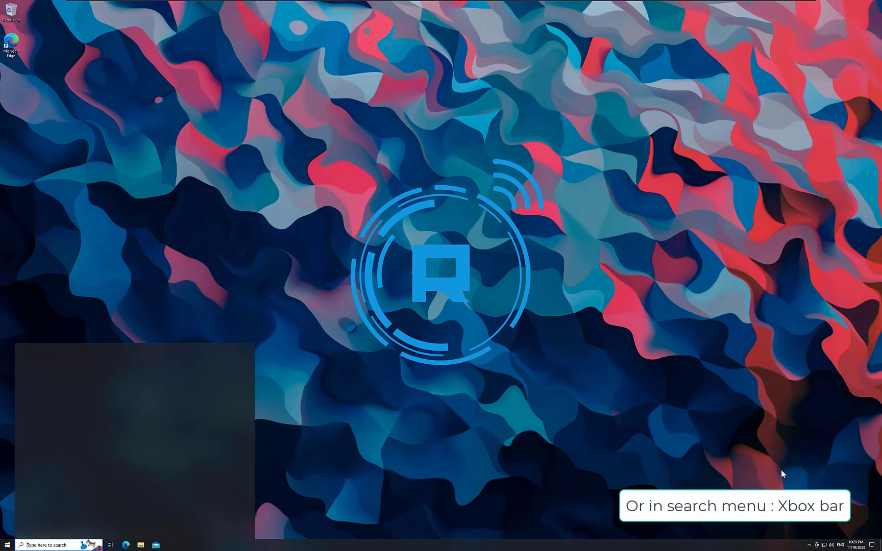
Search 'xbox' and launch Xbox Game Bar from the results
text(xbox)
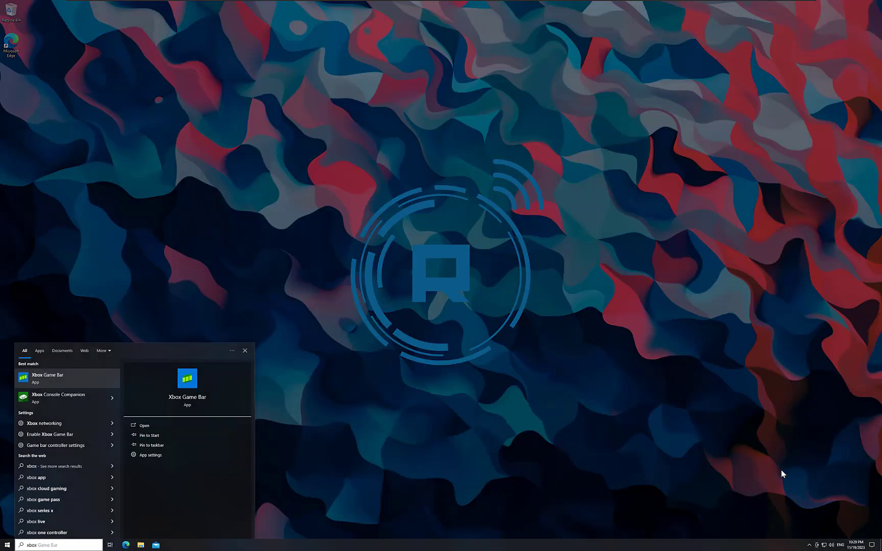
click(144, 425)
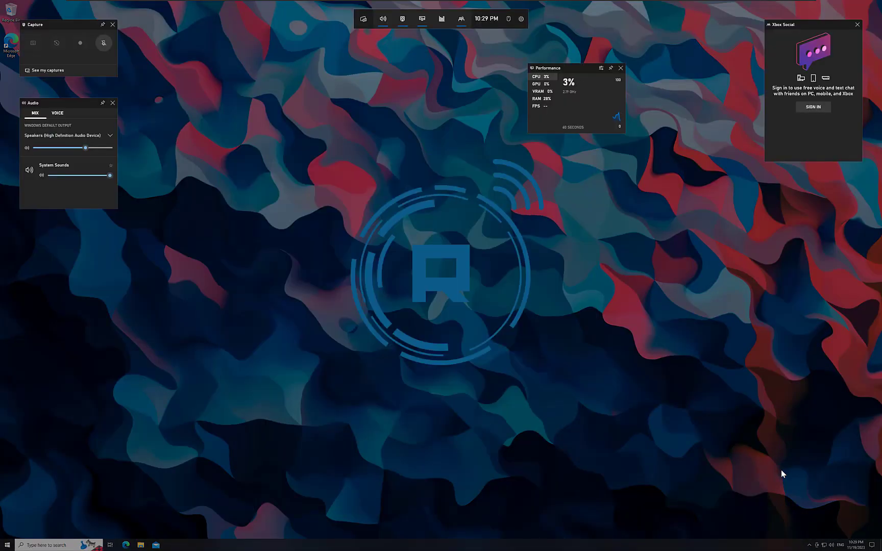
Toggle the Performance widget off and on, then open its options
click(422, 18)
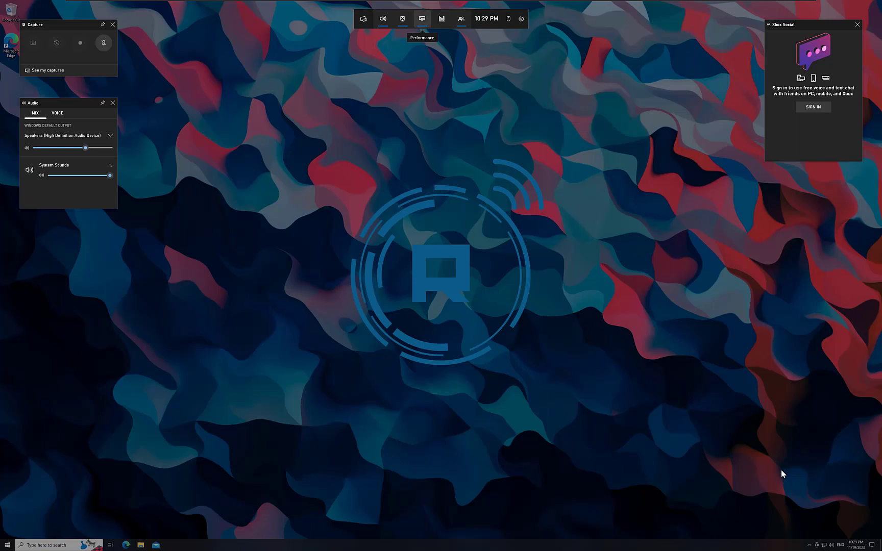
click(422, 18)
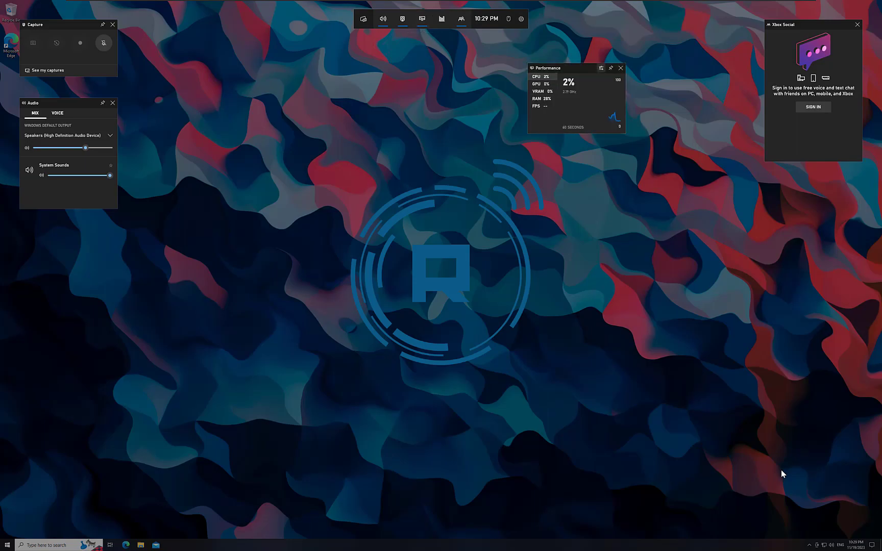
click(601, 68)
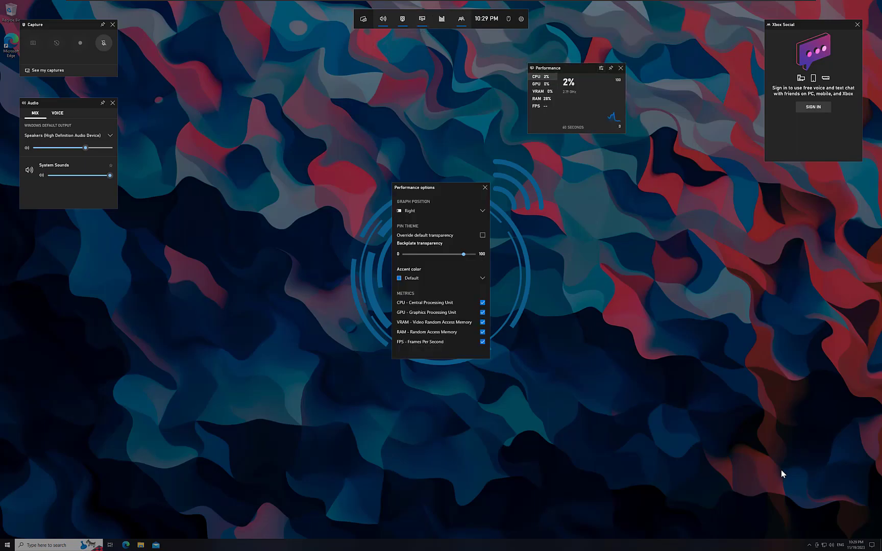
Enable Override default transparency and set the Performance widget accent color to Green
click(481, 236)
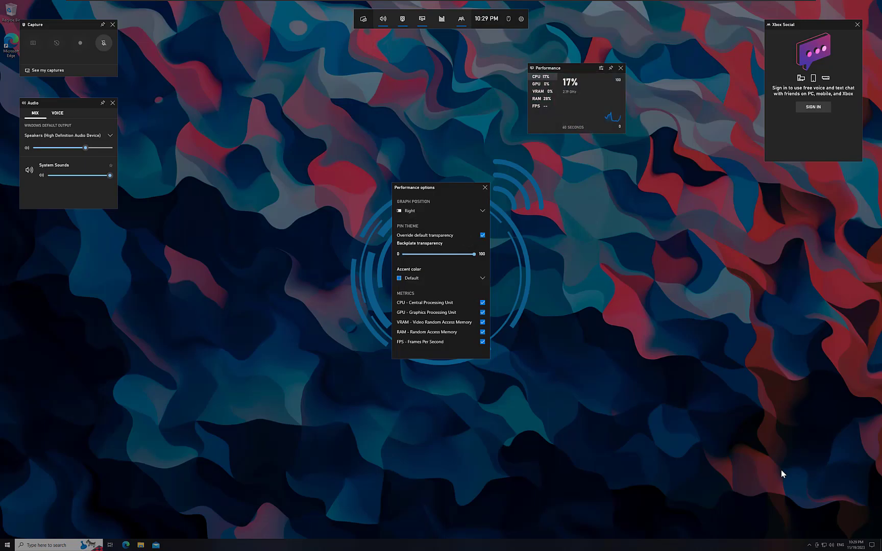
click(440, 278)
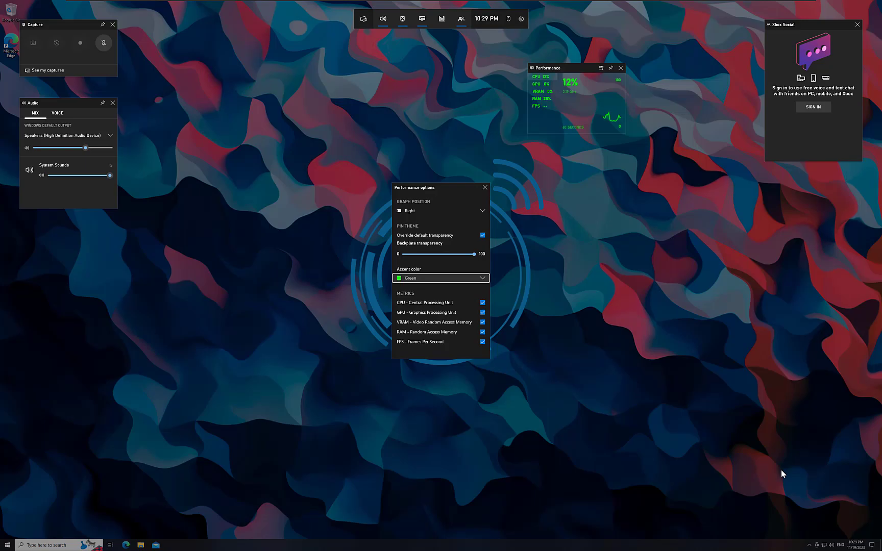